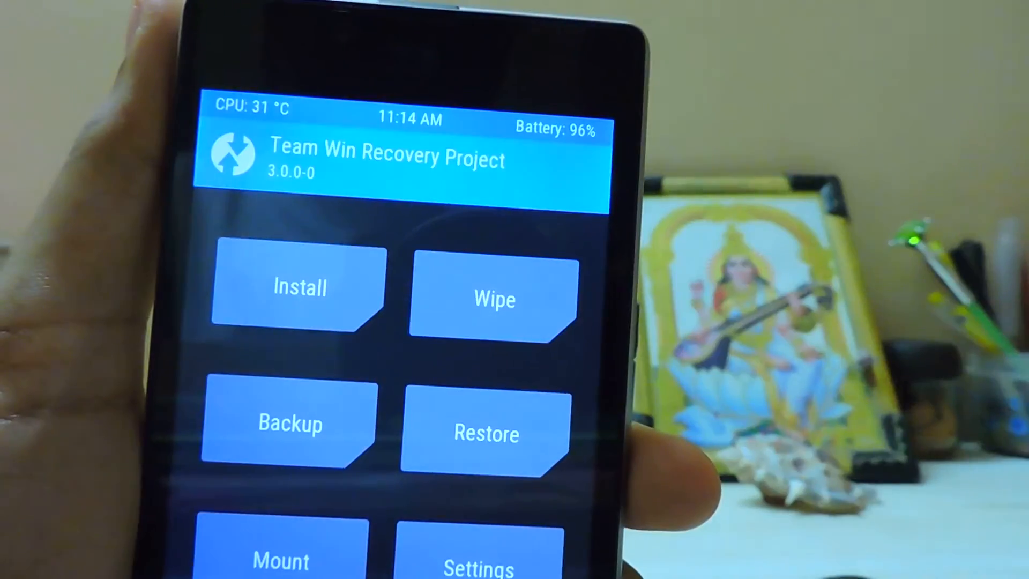
- Open Vibration Duration on the TWRP 2.8 phone, showing button 80, keyboard 40, action 160
scroll(down, 3)
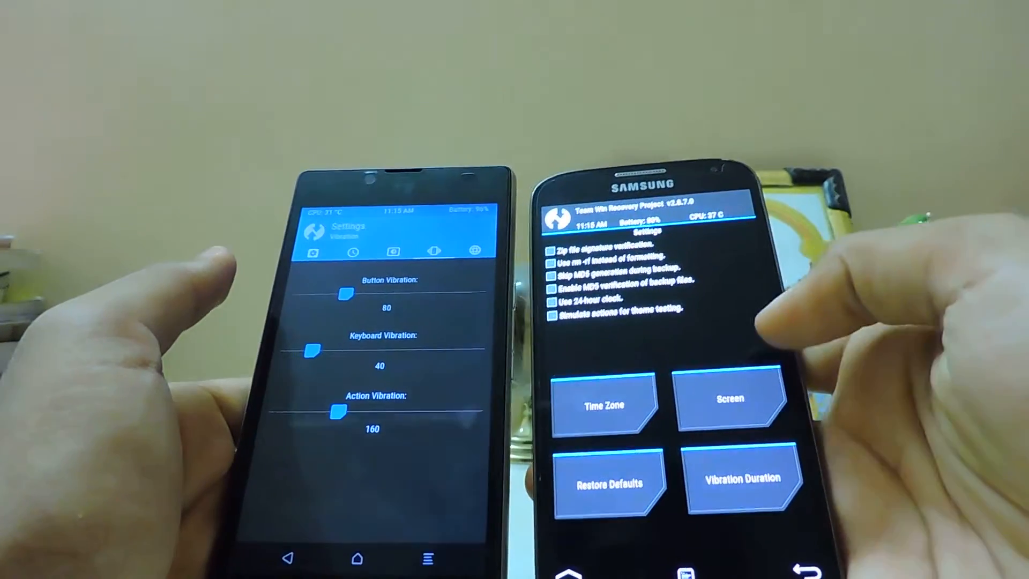
click(744, 478)
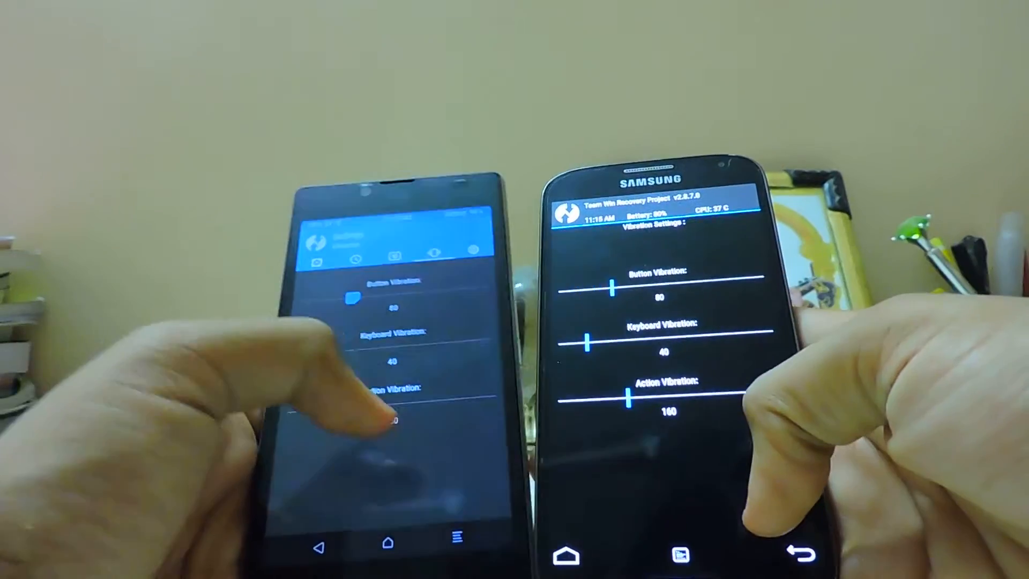